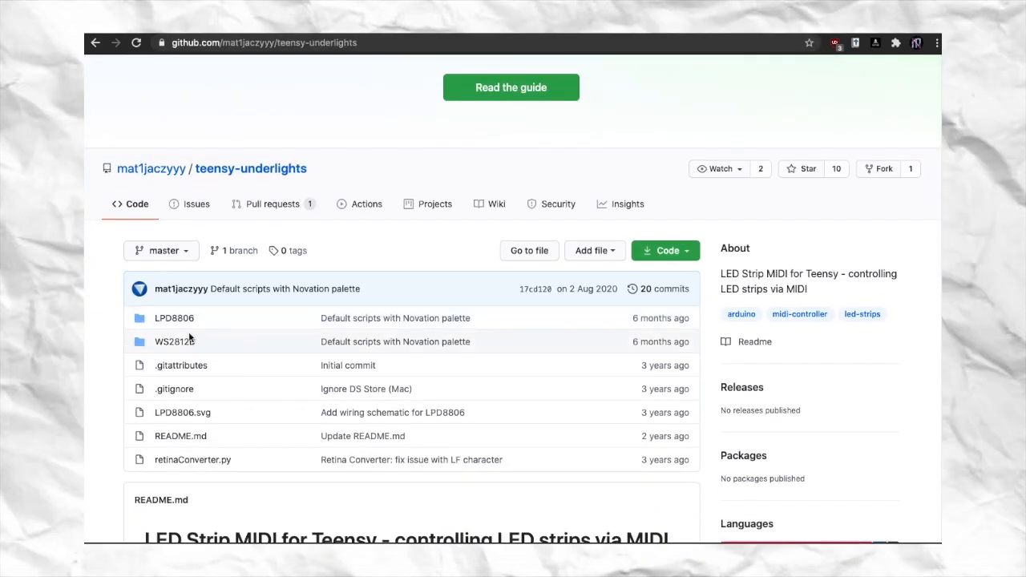
- Open the WS2812B folder to list WS2812B.ino and name.c
click(174, 341)
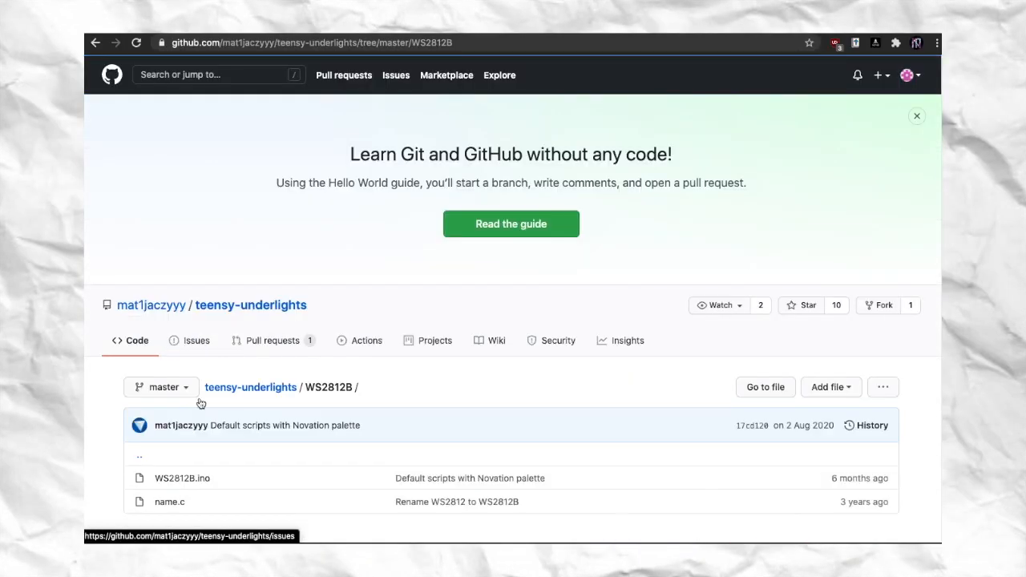